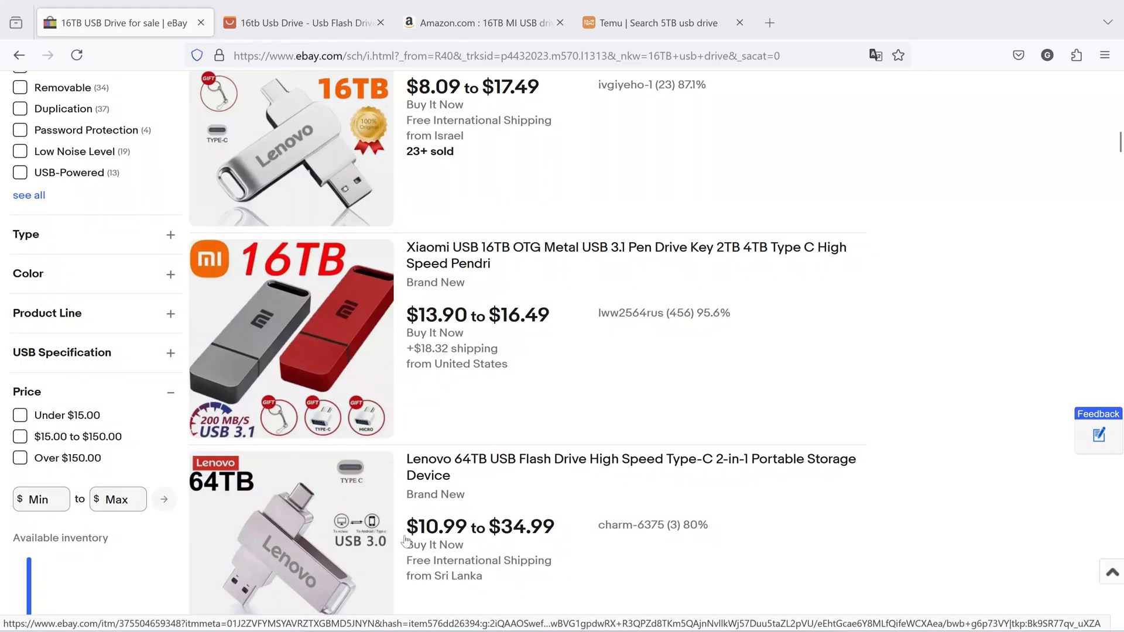
pyautogui.moveTo(726, 574)
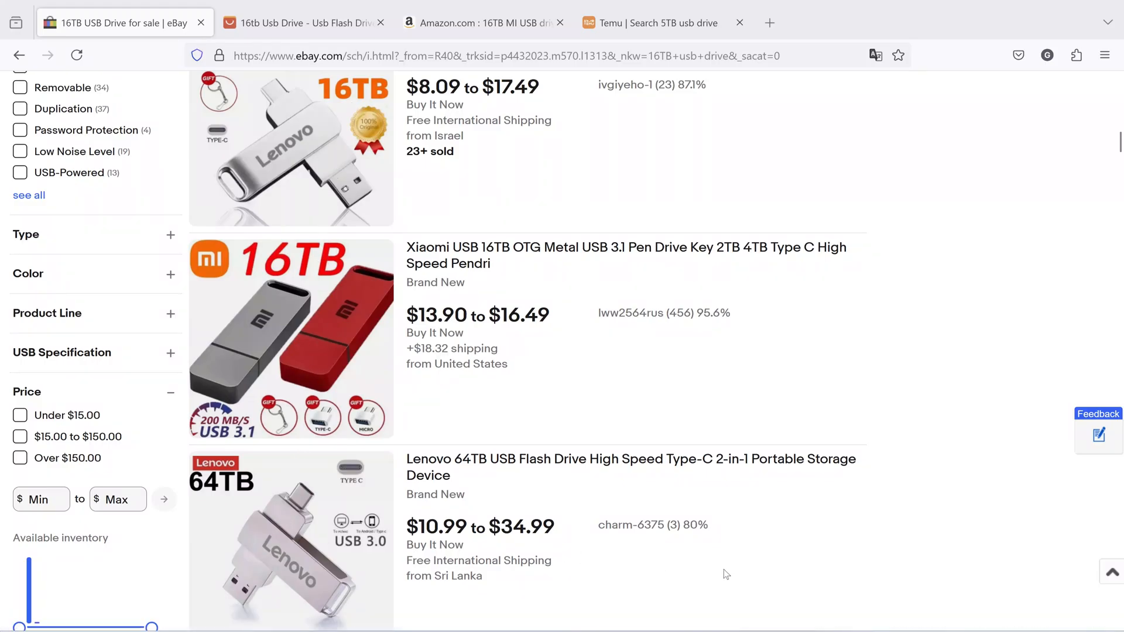
# Switch to the AliExpress tab listing Xiaomi 16TB flash drives from $4.72.
pyautogui.click(301, 22)
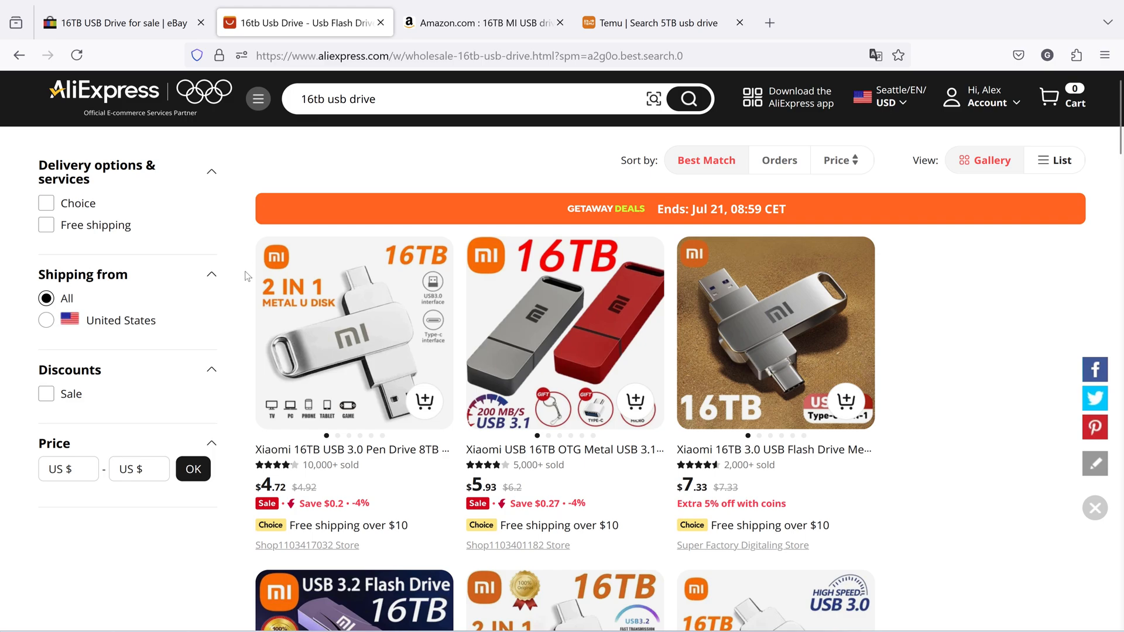
pyautogui.moveTo(938, 457)
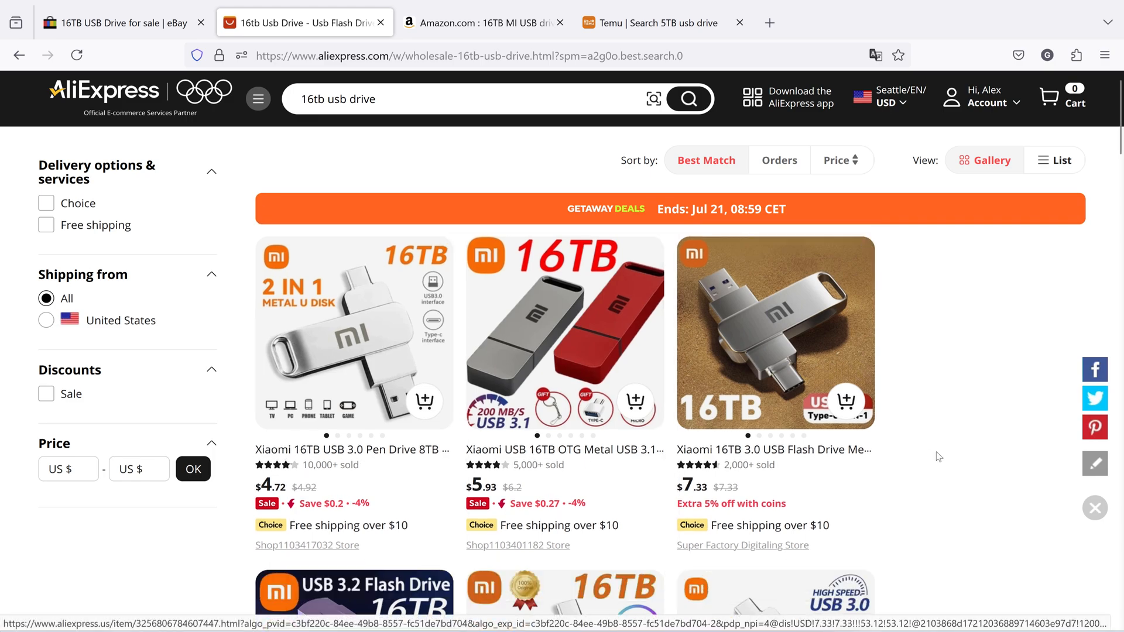
pyautogui.click(352, 612)
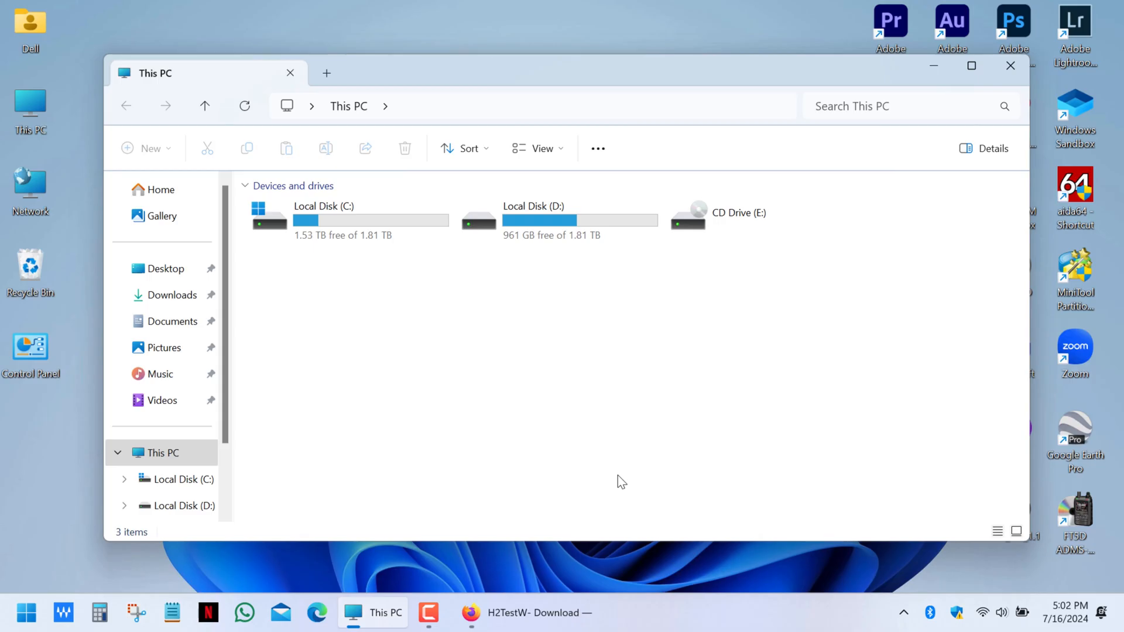
# View USB Drive (F:) properties showing exFAT with 15.2 TB capacity.
pyautogui.rightClick(344, 270)
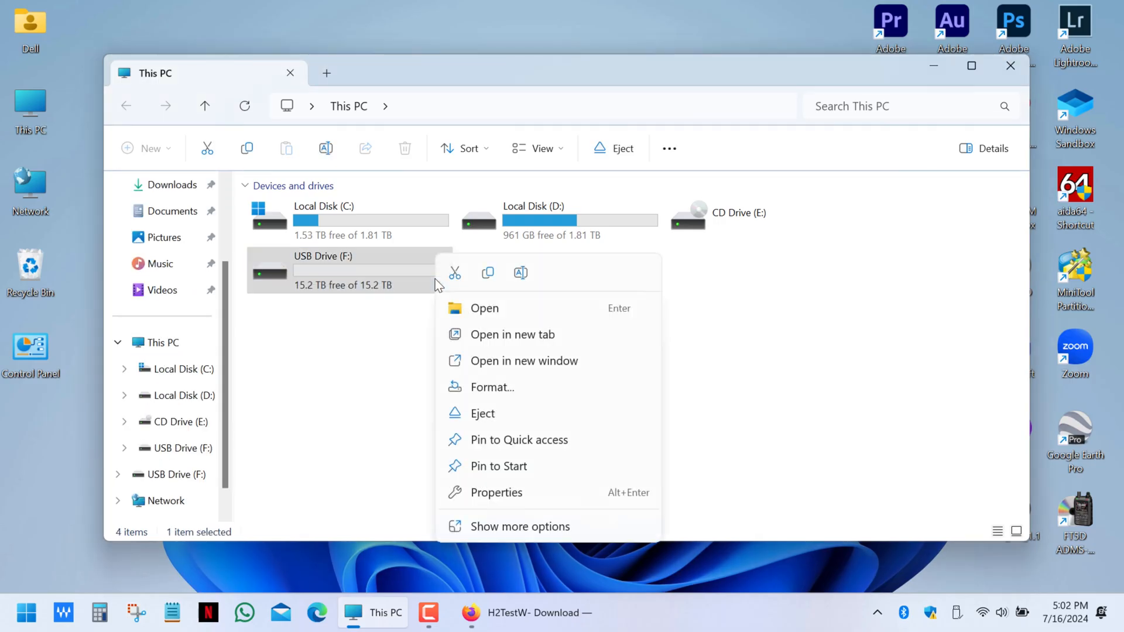
pyautogui.click(496, 493)
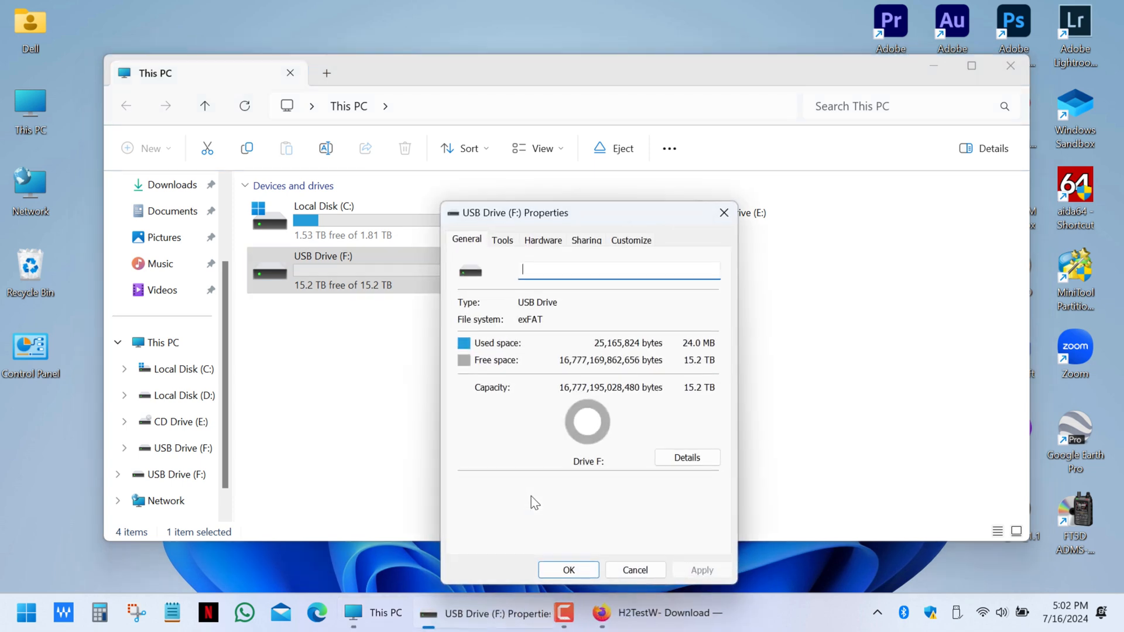
pyautogui.moveTo(715, 358)
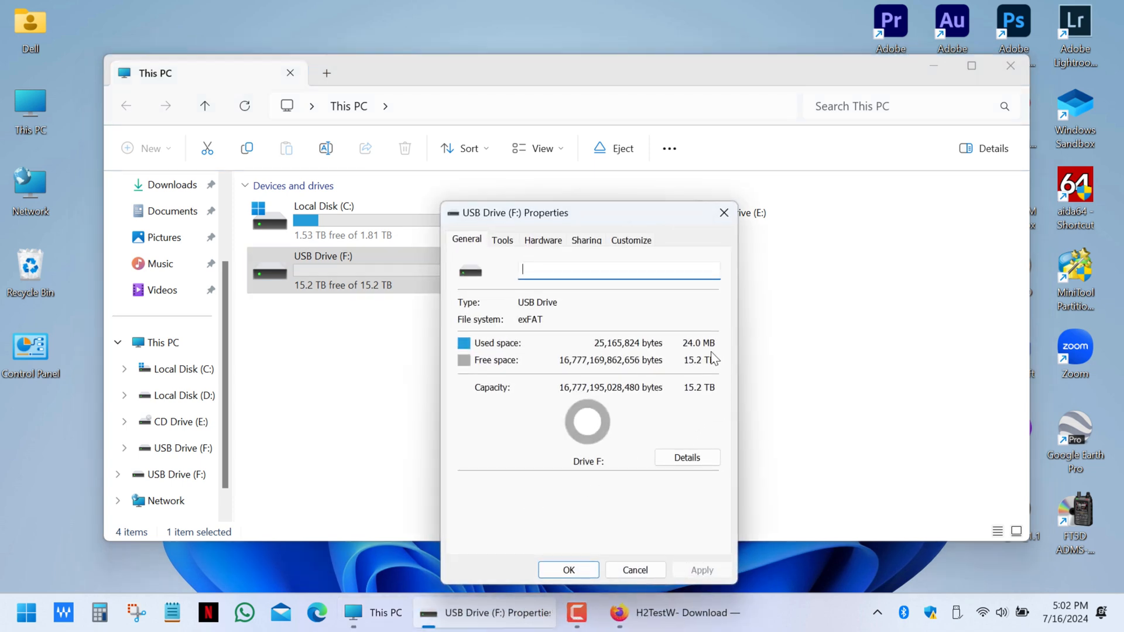
pyautogui.moveTo(691, 415)
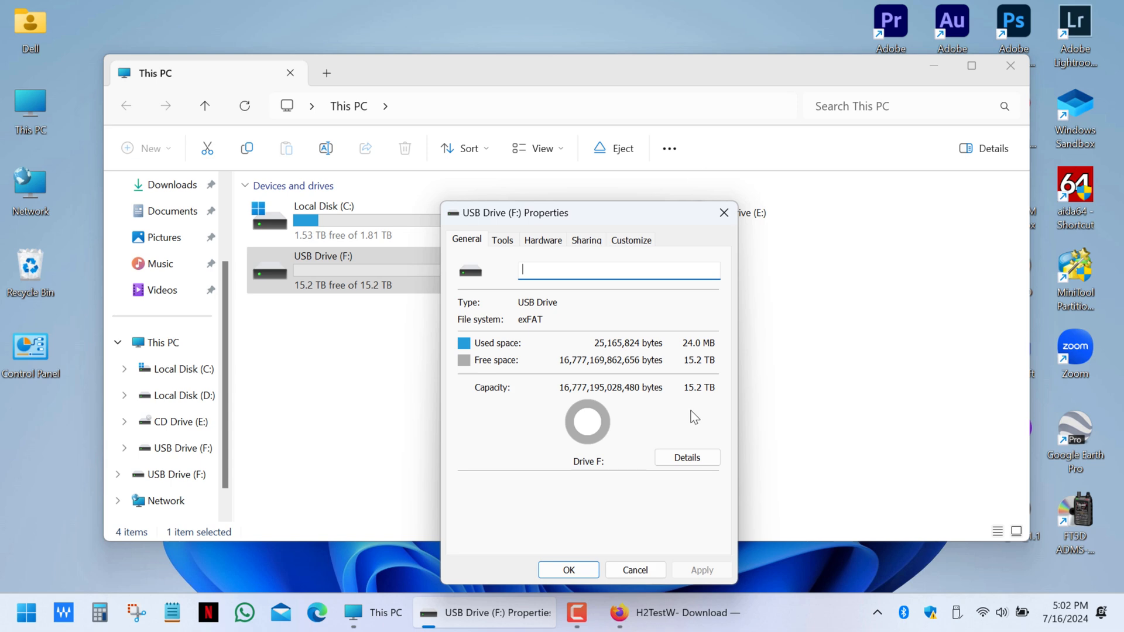
pyautogui.moveTo(703, 410)
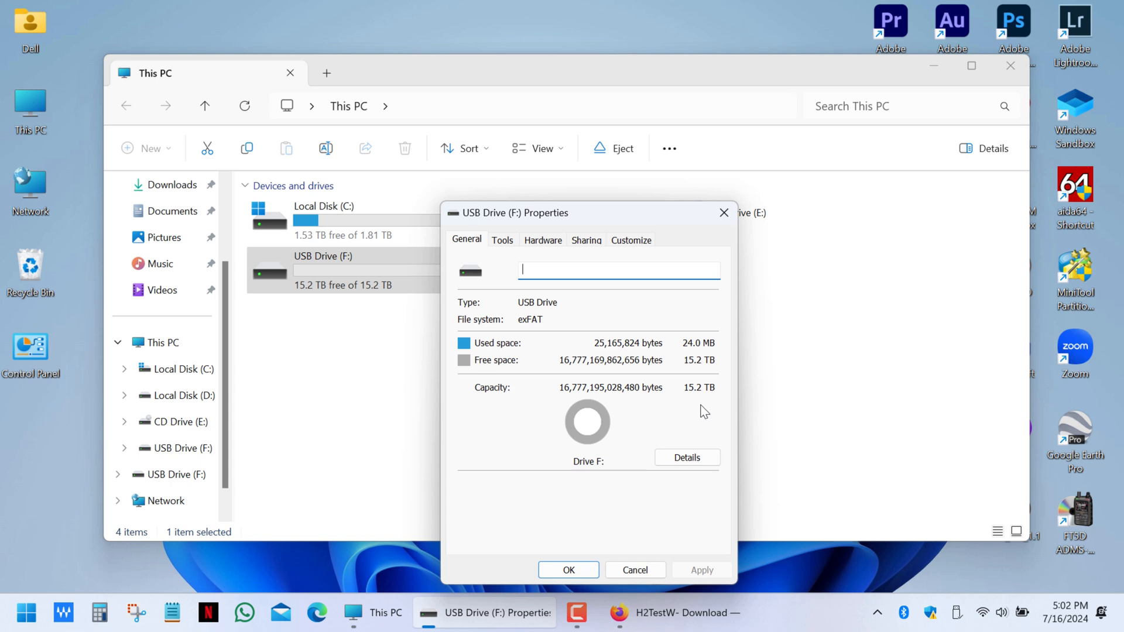
pyautogui.click(670, 612)
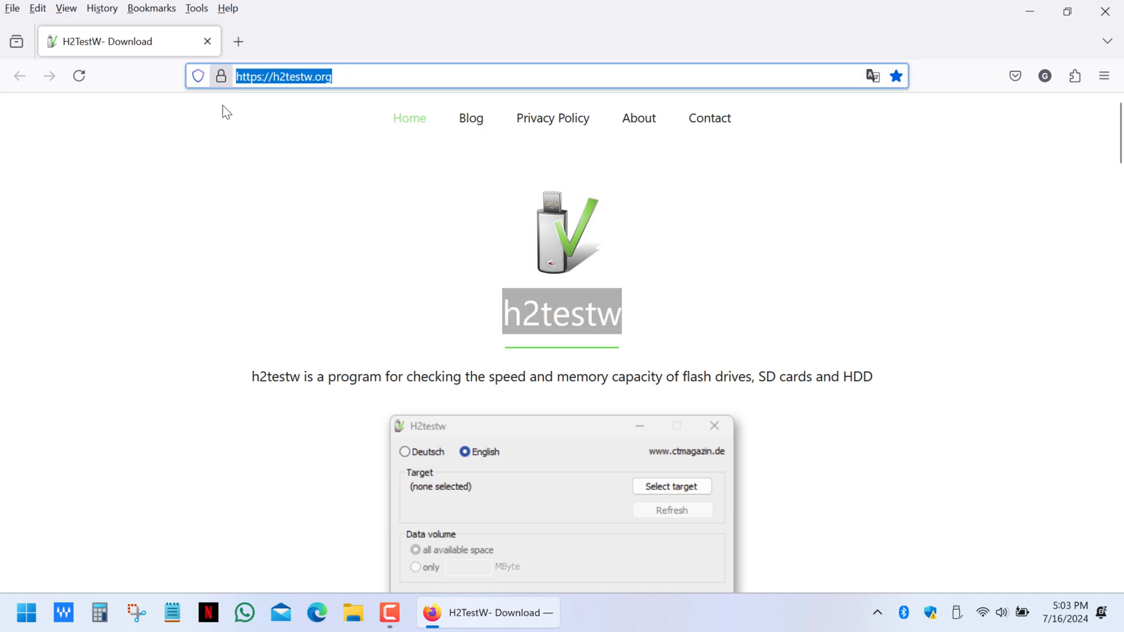
# Download h2testw_1.4.zip from the h2testw.org download section.
pyautogui.scroll(-3)
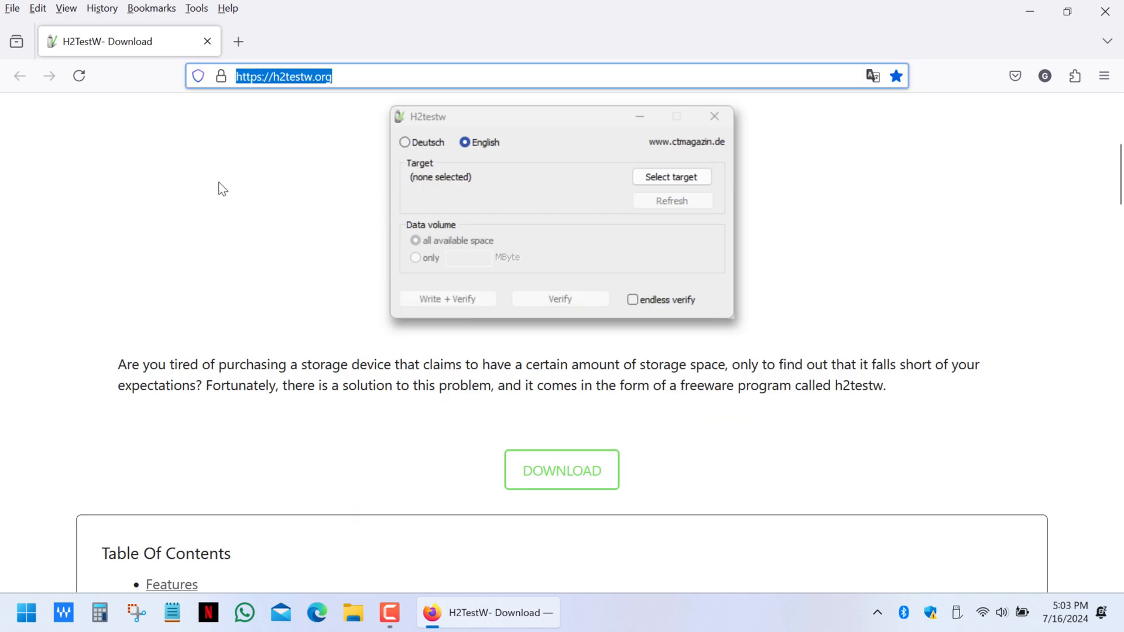
pyautogui.click(561, 471)
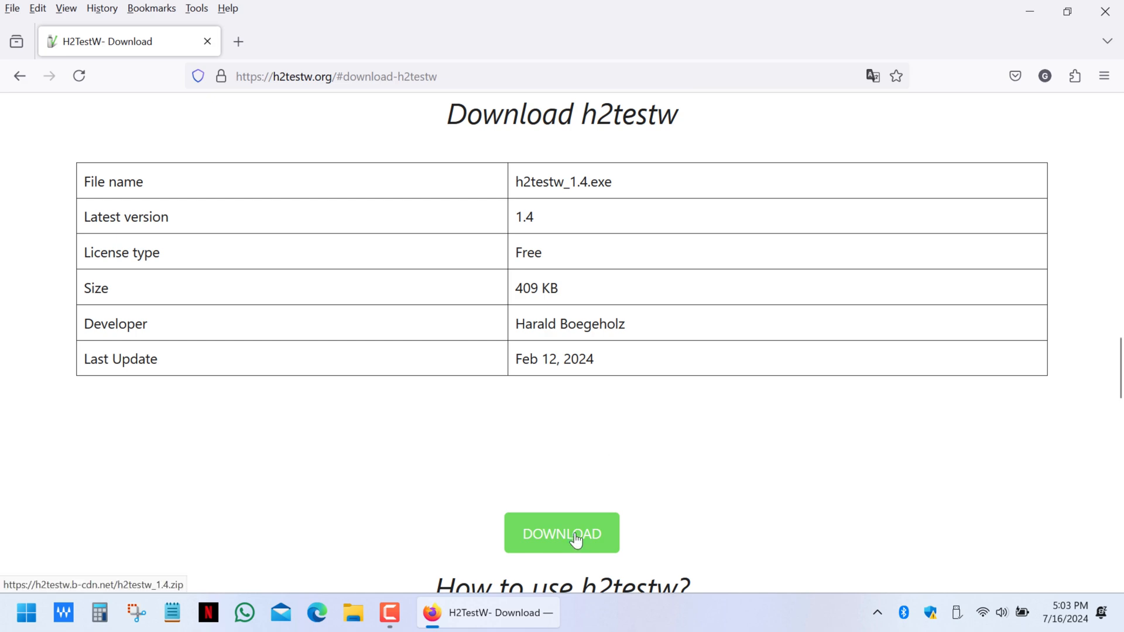
pyautogui.click(353, 613)
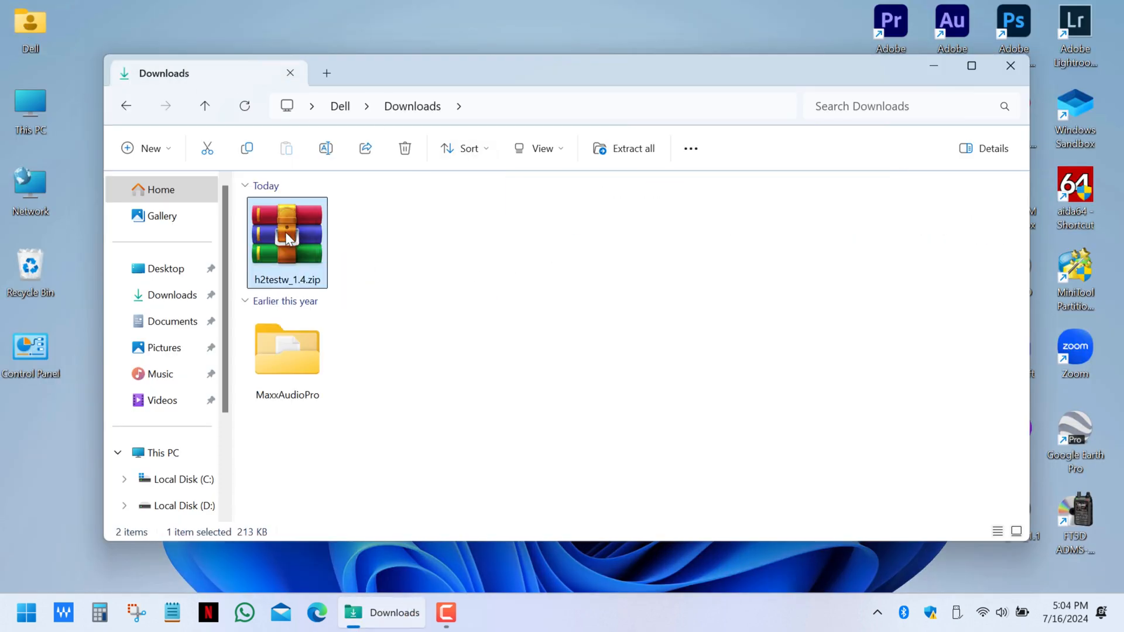
# Extract the zip and enter the h2testw_1.4 folder to run H2testw.
pyautogui.rightClick(287, 240)
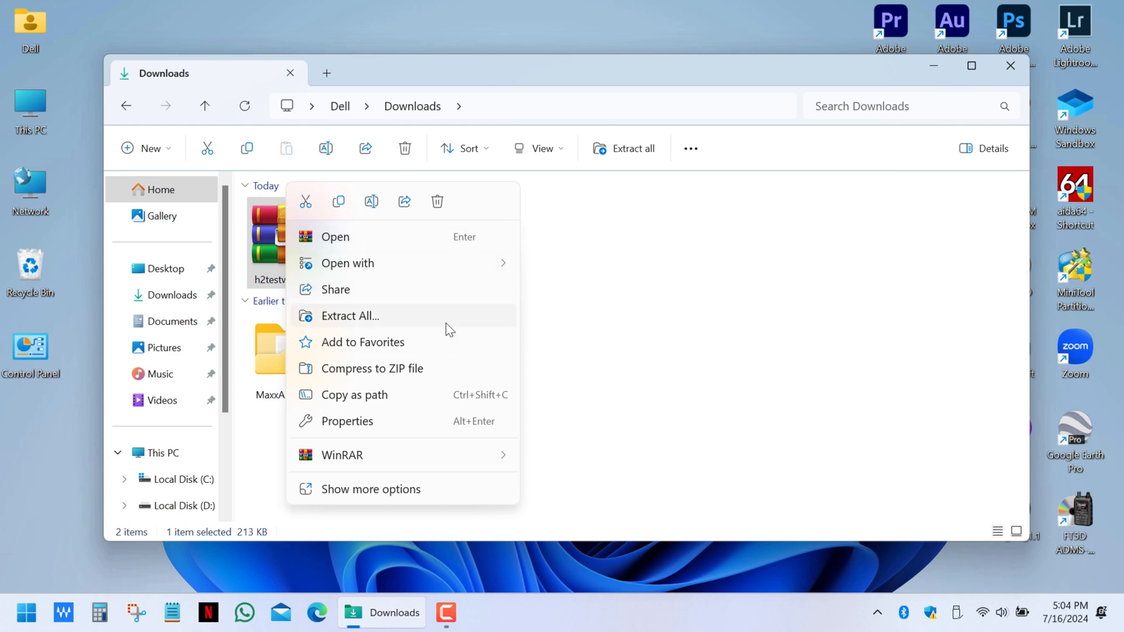
pyautogui.click(350, 315)
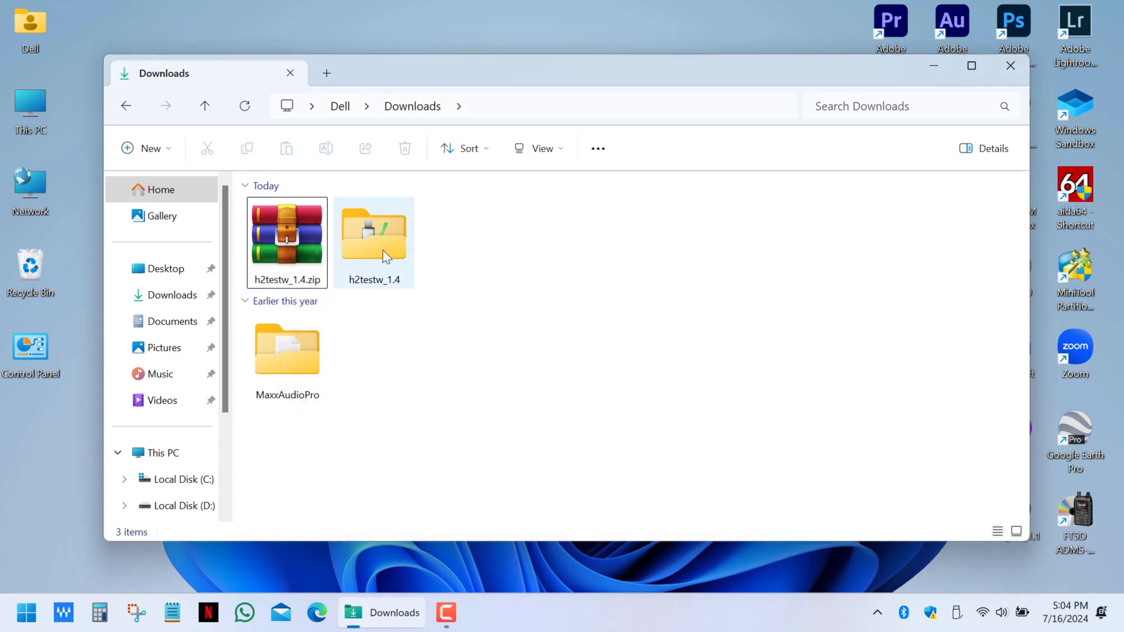
pyautogui.doubleClick(373, 241)
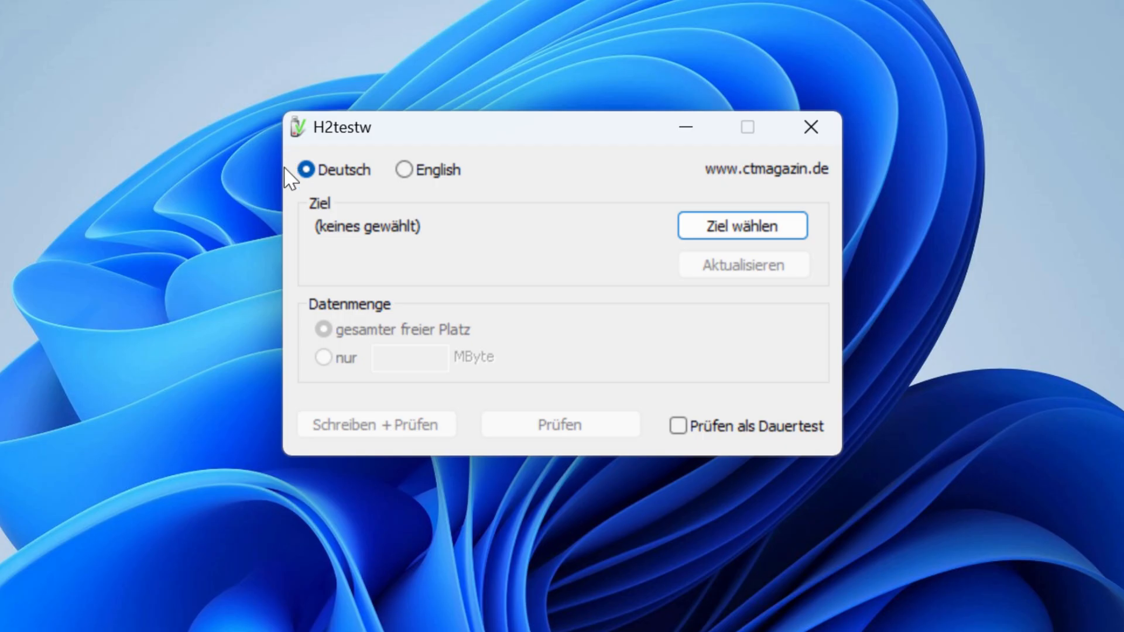
# Set H2testw to English and choose USB Drive (F:) as the test target.
pyautogui.click(404, 169)
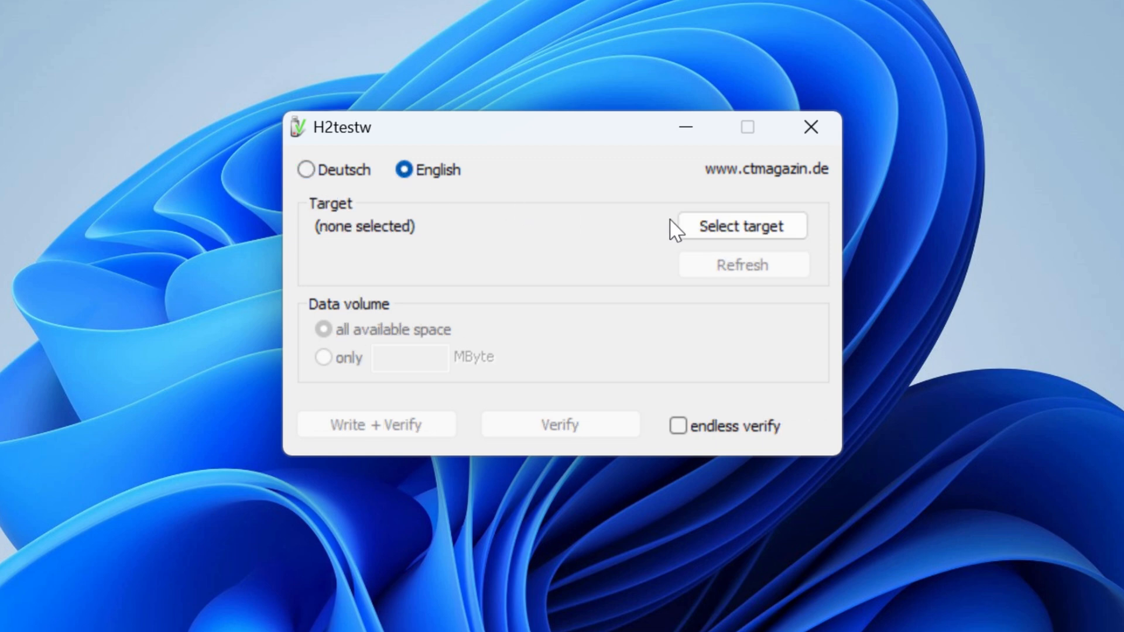
pyautogui.click(741, 226)
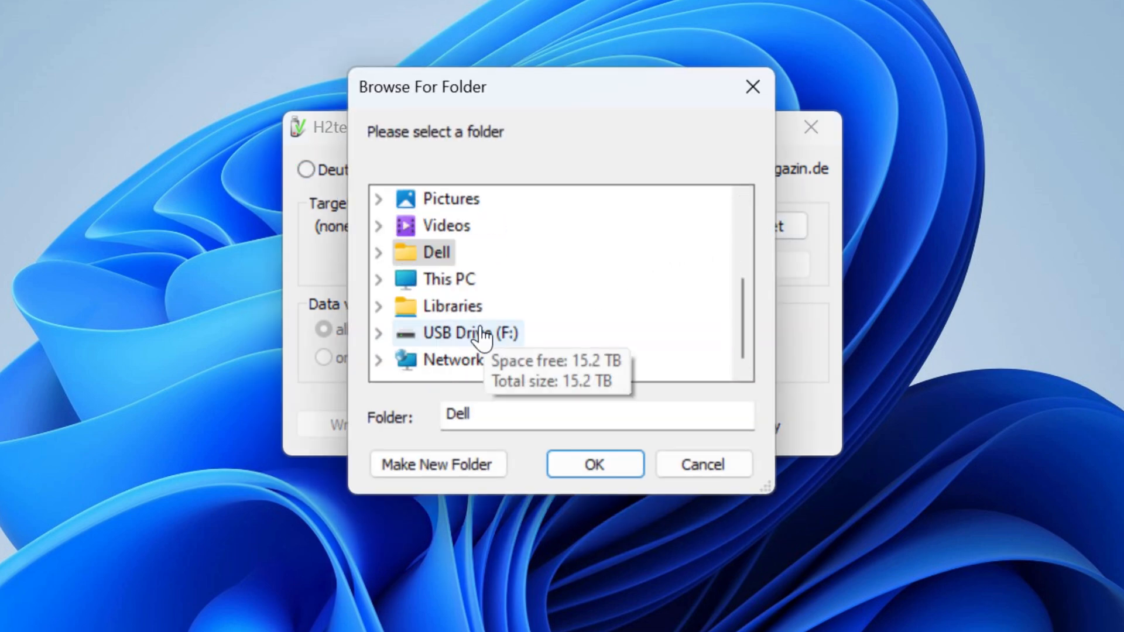
pyautogui.click(471, 333)
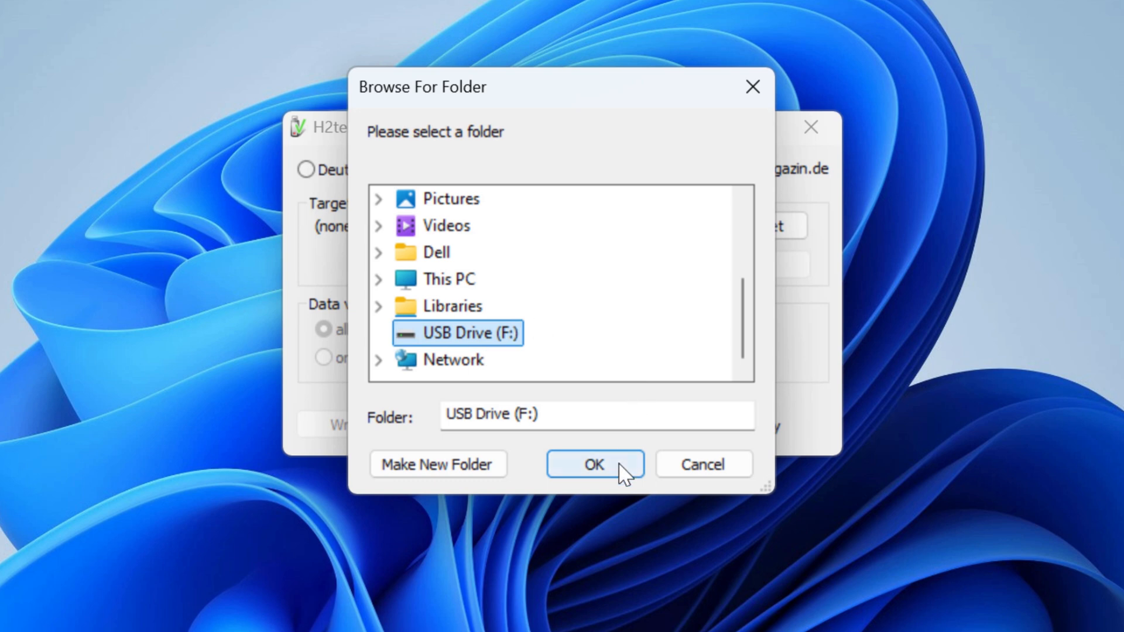
pyautogui.click(593, 464)
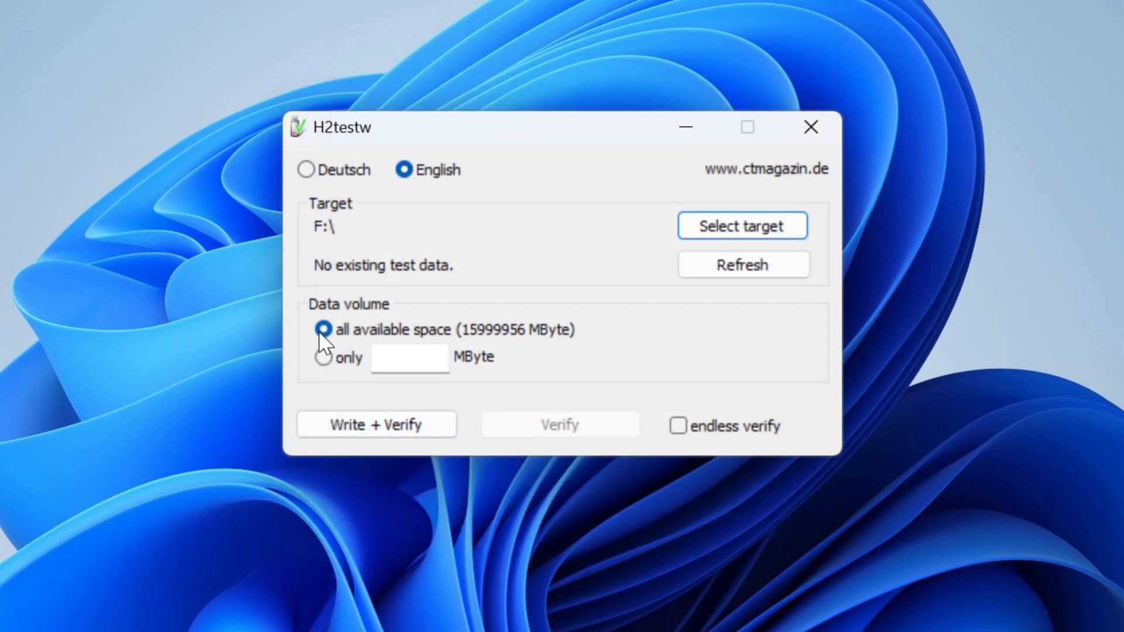
pyautogui.moveTo(584, 340)
pyautogui.write('6')
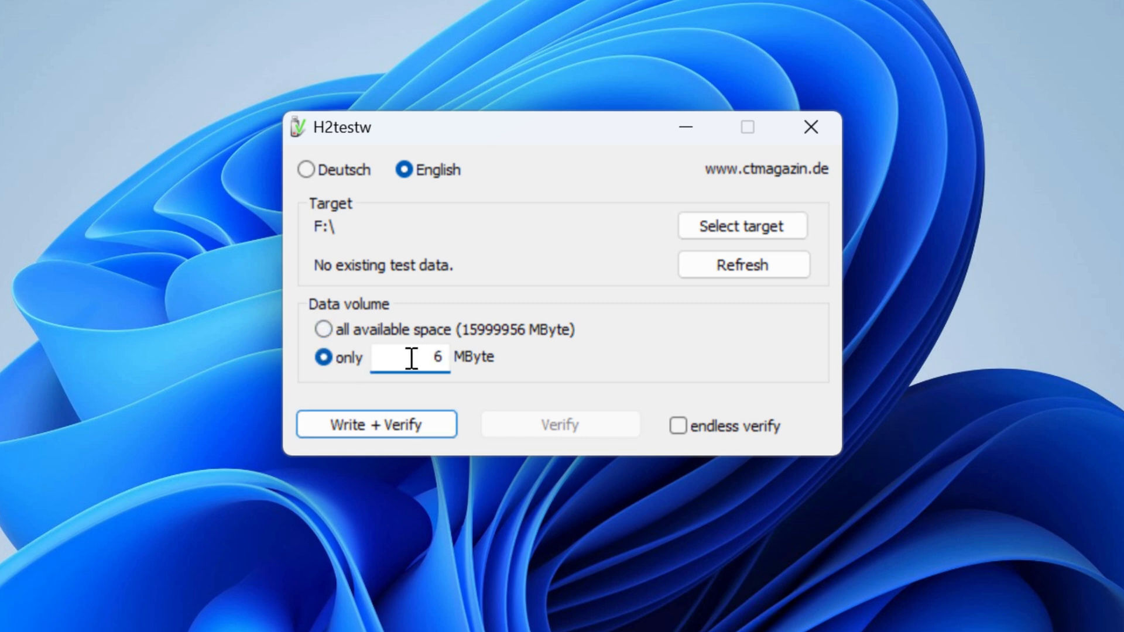
# Start a Write + Verify test with a 64000 MByte data volume.
pyautogui.write('4000')
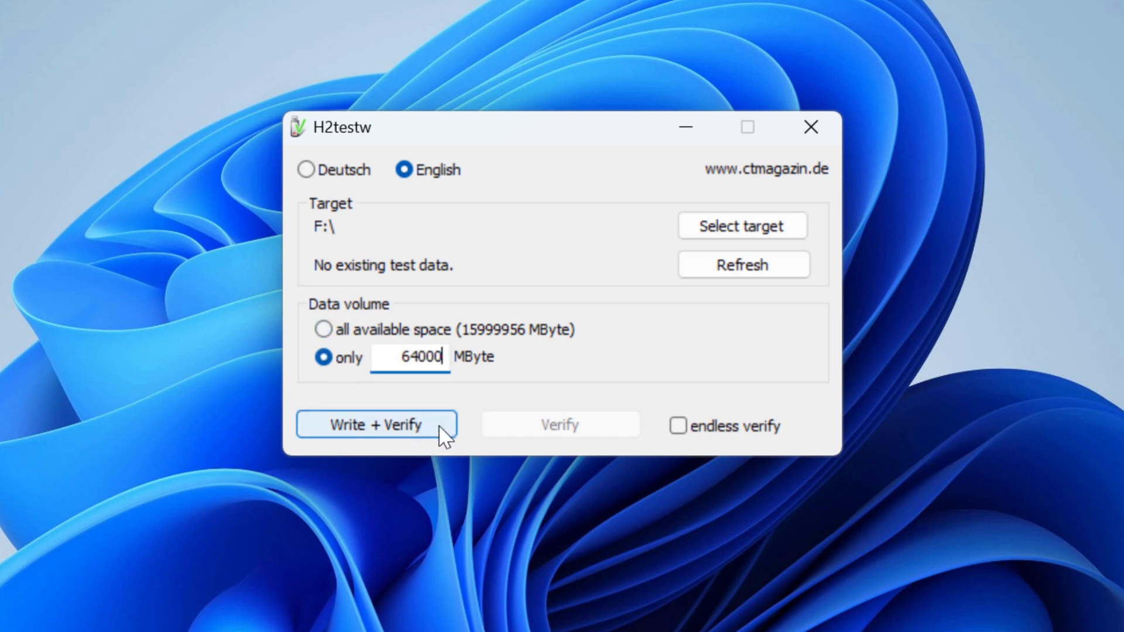
pyautogui.click(375, 424)
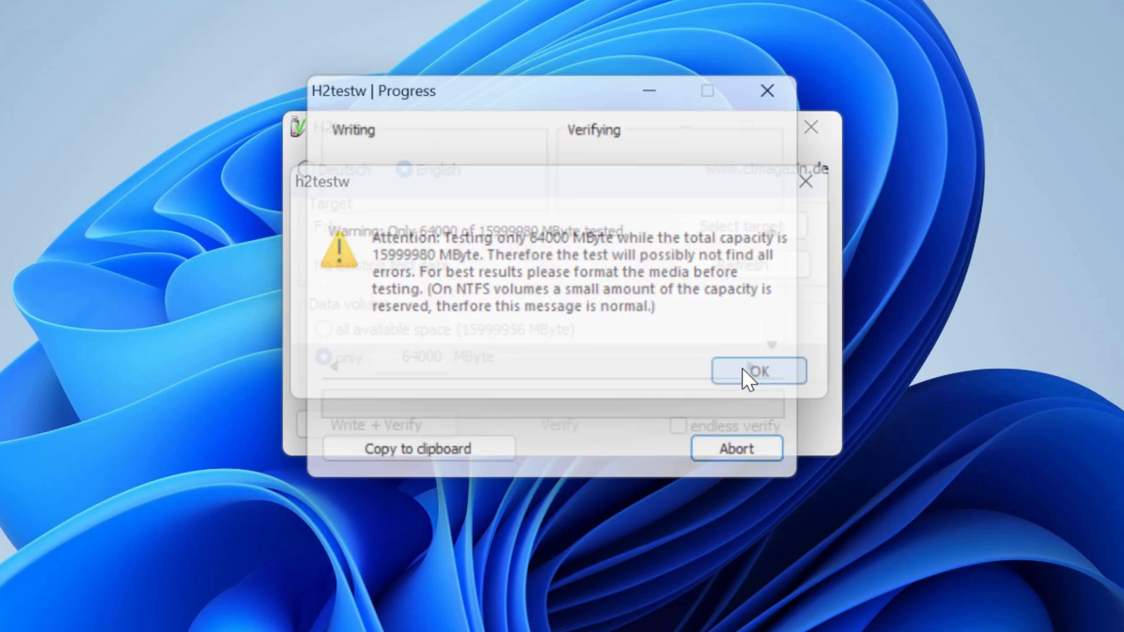
# Acknowledge the partial-test warning and let the 64000 MByte test run on F:\.
pyautogui.click(758, 371)
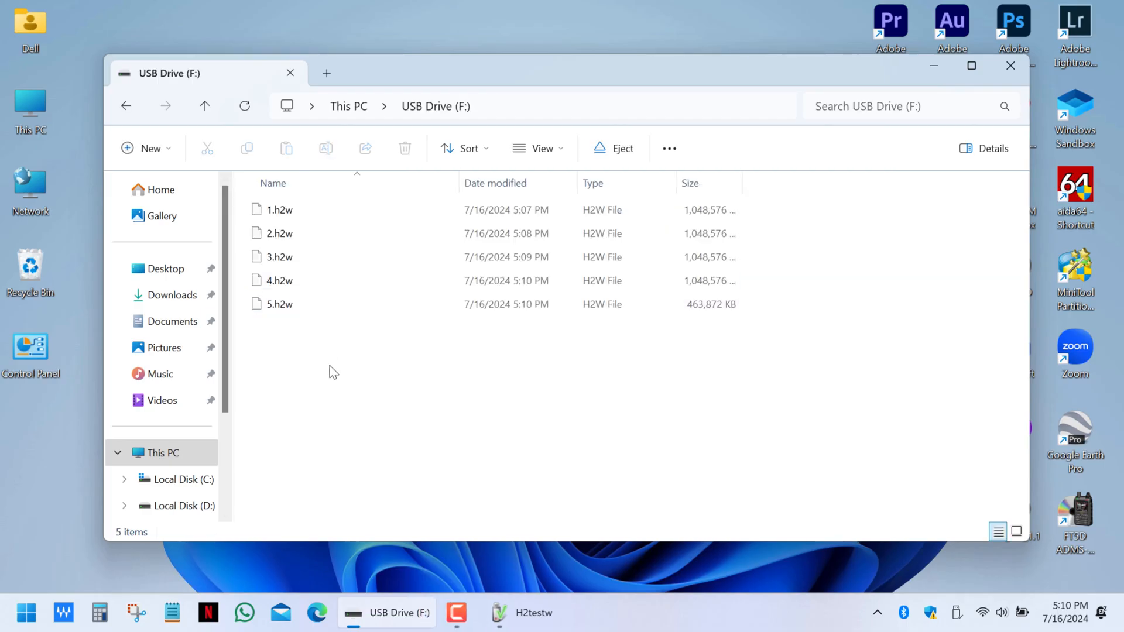
pyautogui.moveTo(279, 343)
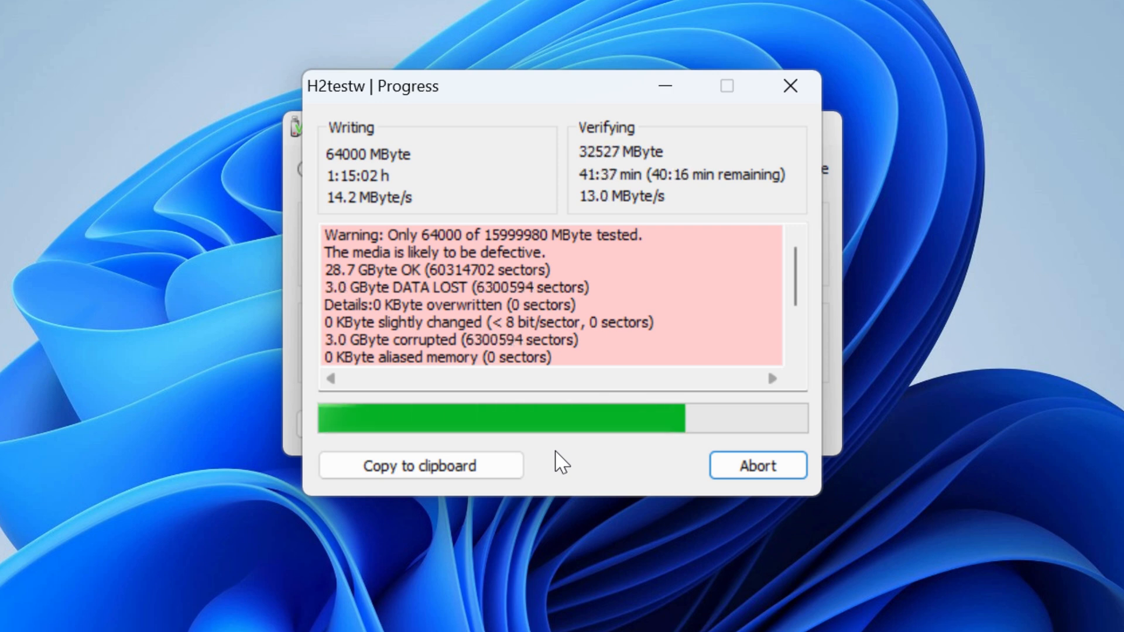
pyautogui.moveTo(599, 462)
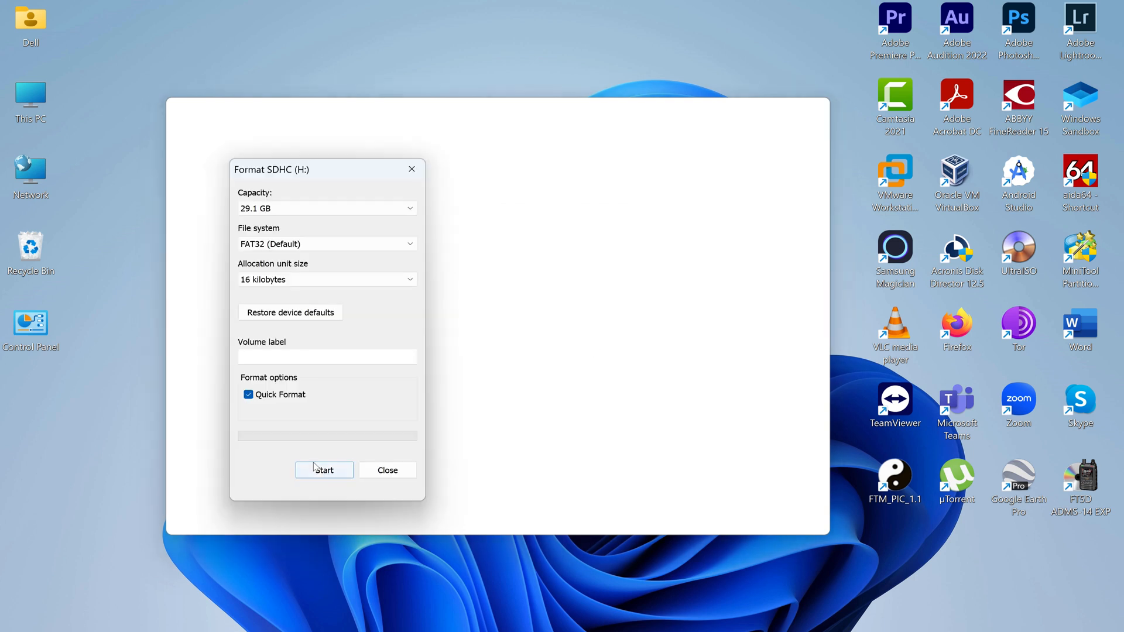
# Format the 29.1 GB SDHC (H:) card as FAT32 and confirm completion.
pyautogui.click(323, 469)
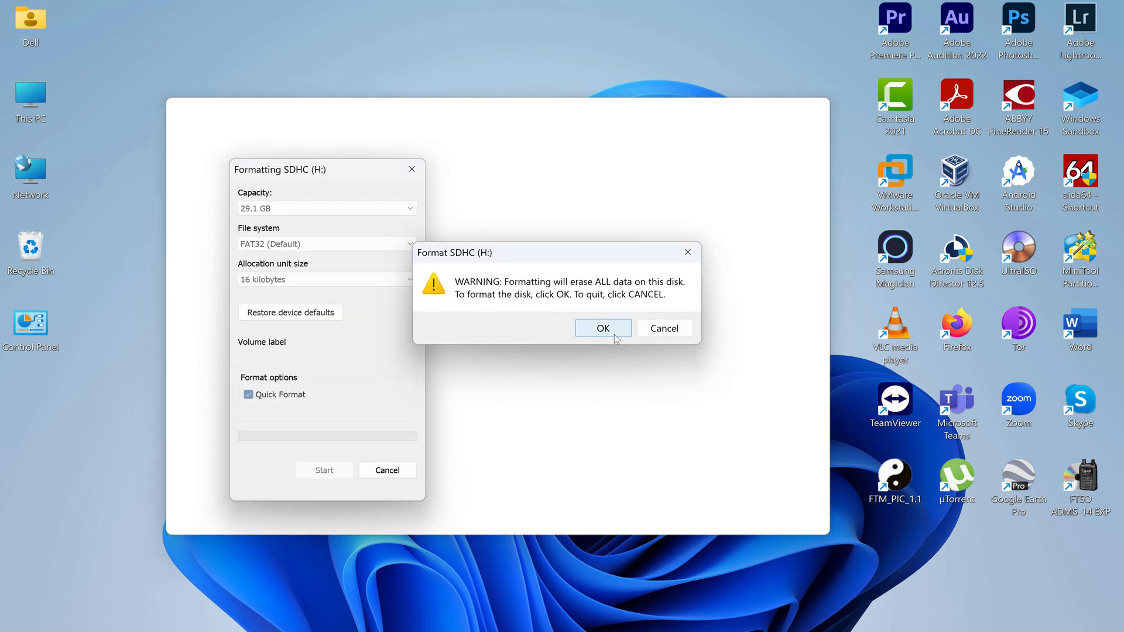
pyautogui.click(602, 327)
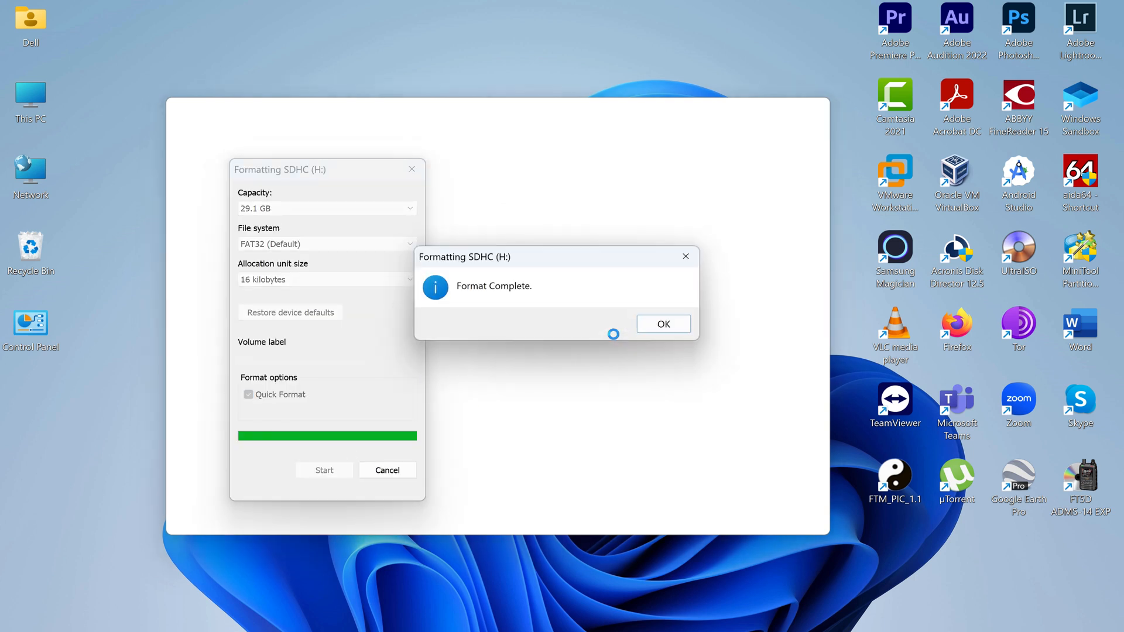
pyautogui.click(661, 323)
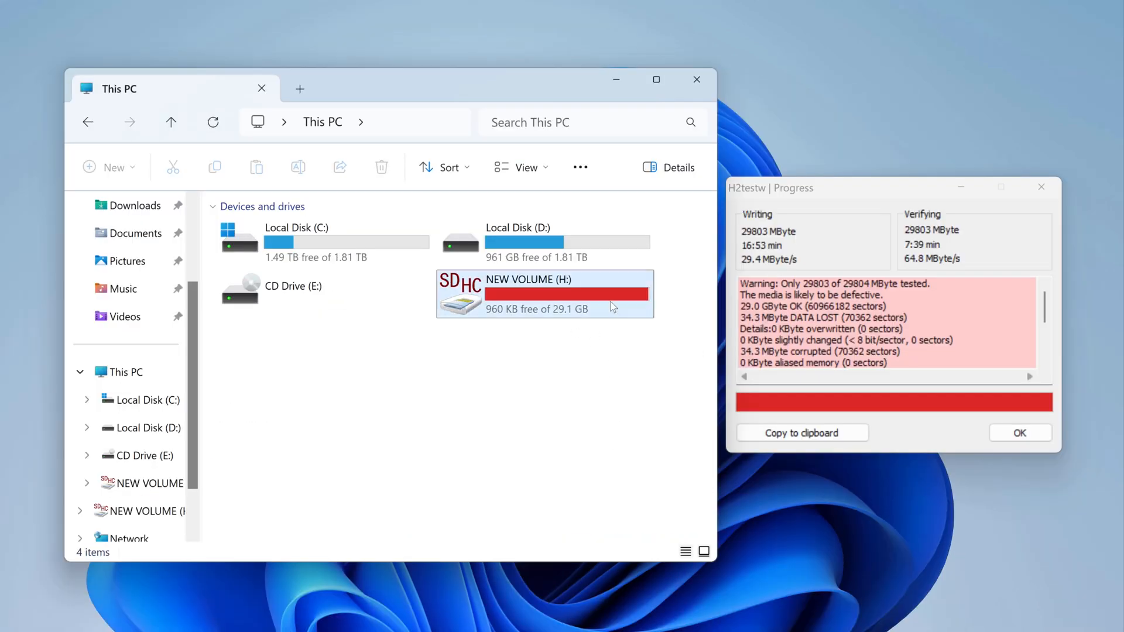
# Select NEW VOLUME (H:) and highlight the 34.3 MByte DATA LOST line in the report.
pyautogui.click(545, 293)
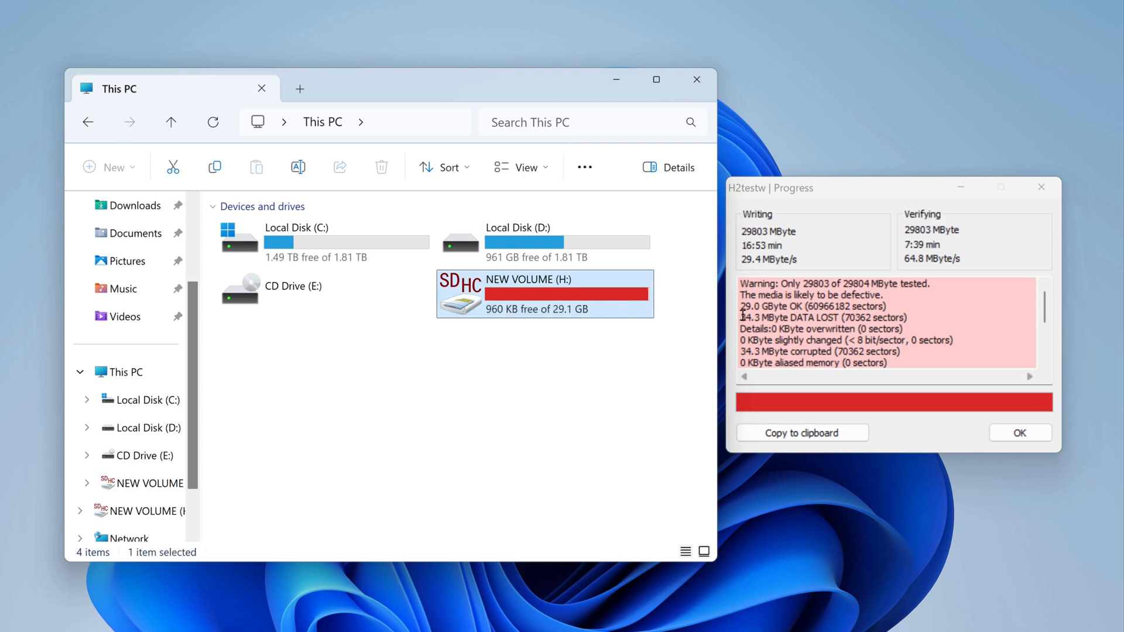
pyautogui.doubleClick(822, 317)
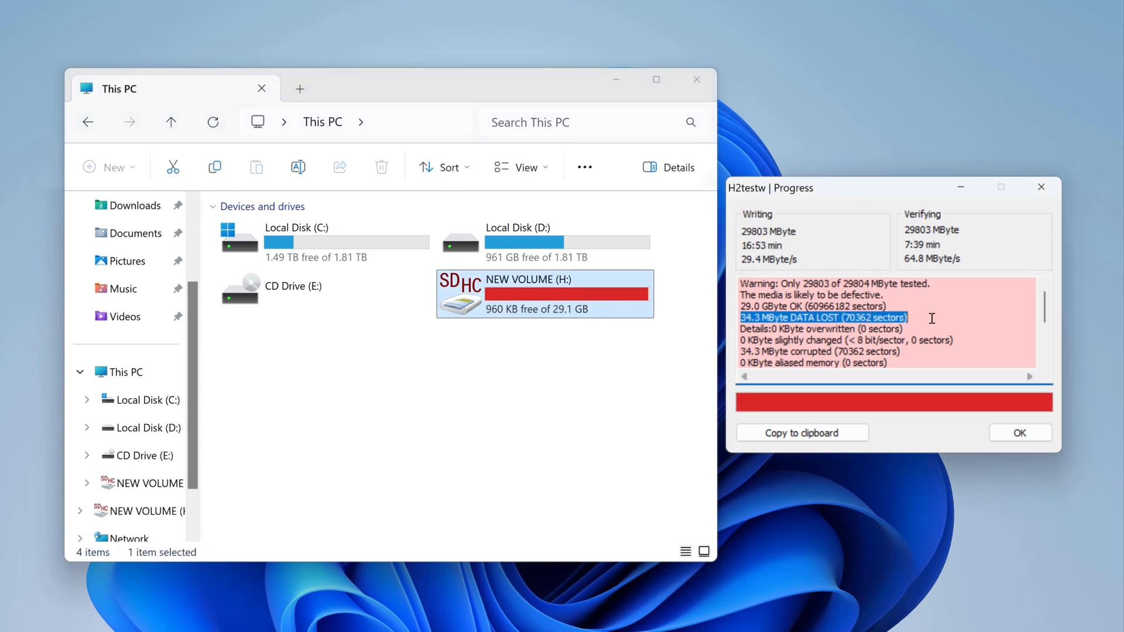